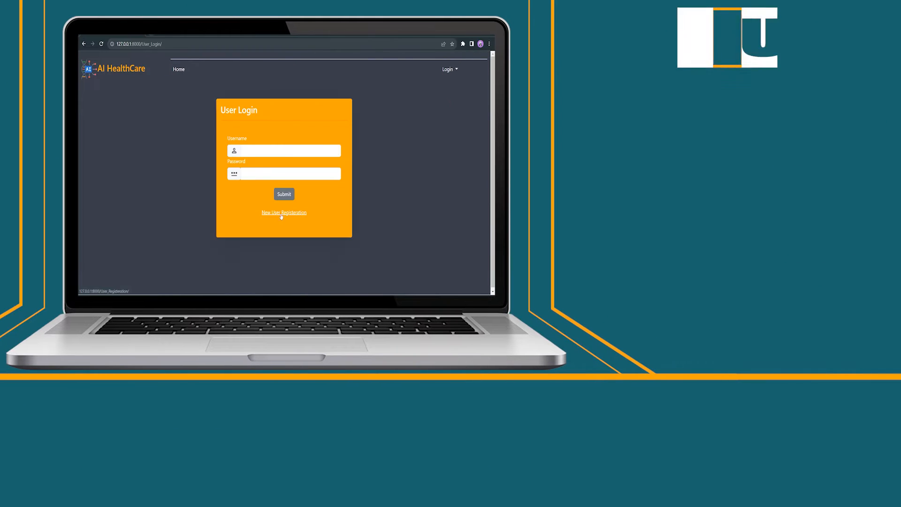
Sign in as the user, submit the profile details, and send 'Hi' to the health bot.
click(283, 212)
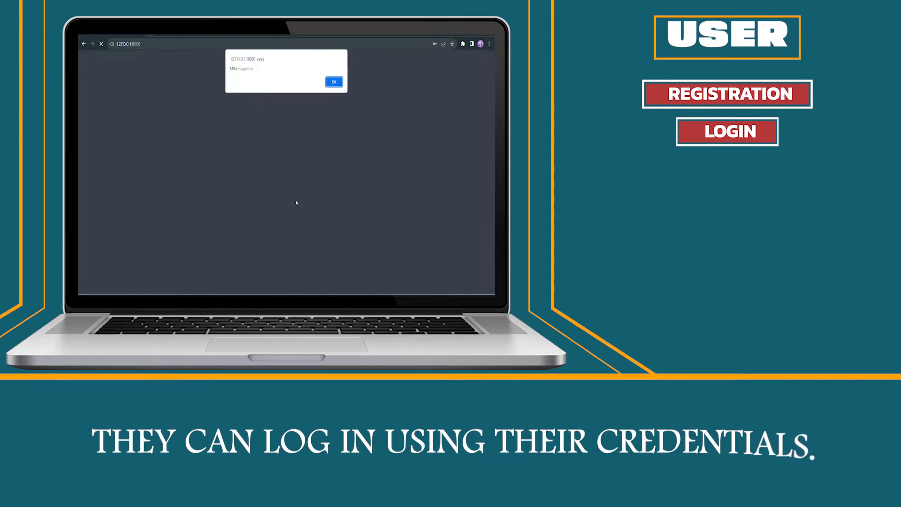
click(333, 82)
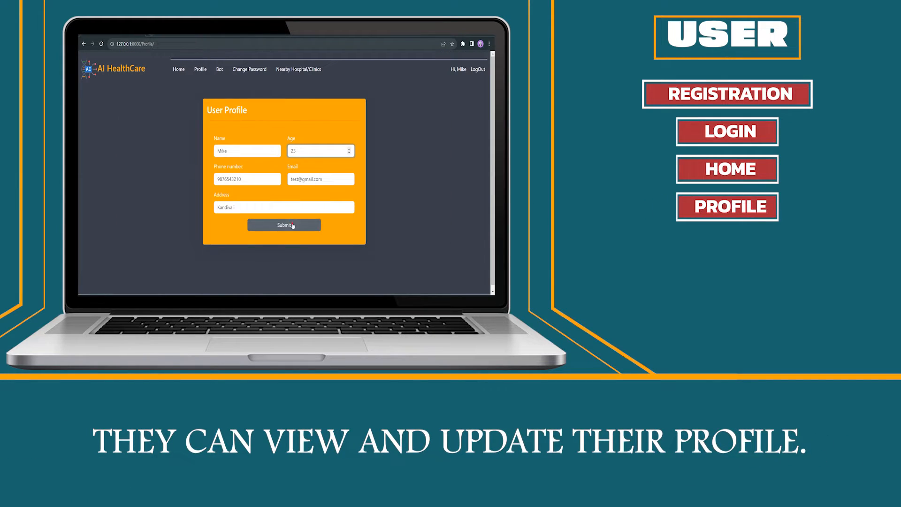
click(218, 68)
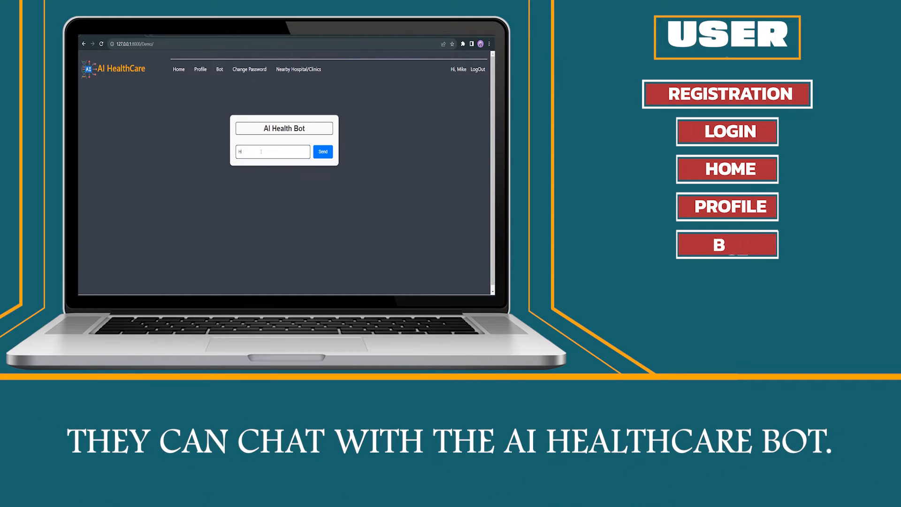
click(322, 152)
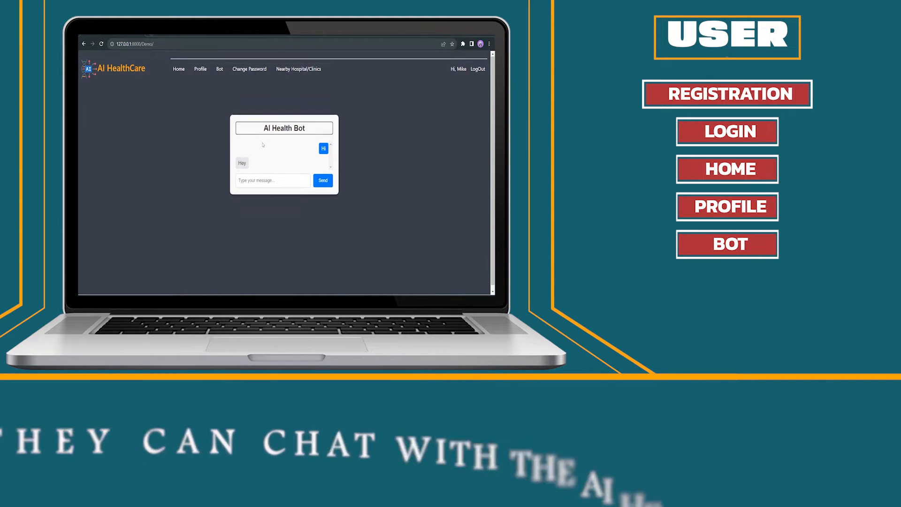
Submit a new password with matching New Password and Confirm Password fields.
click(249, 69)
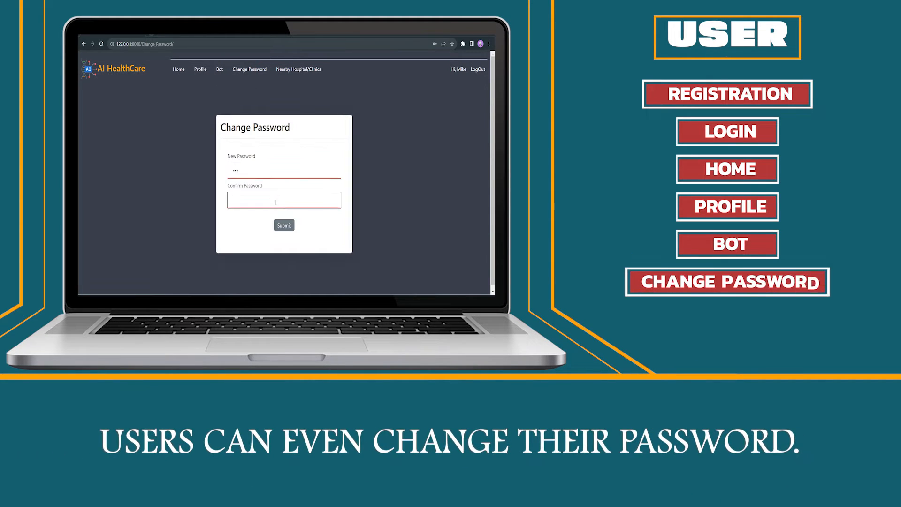
click(299, 69)
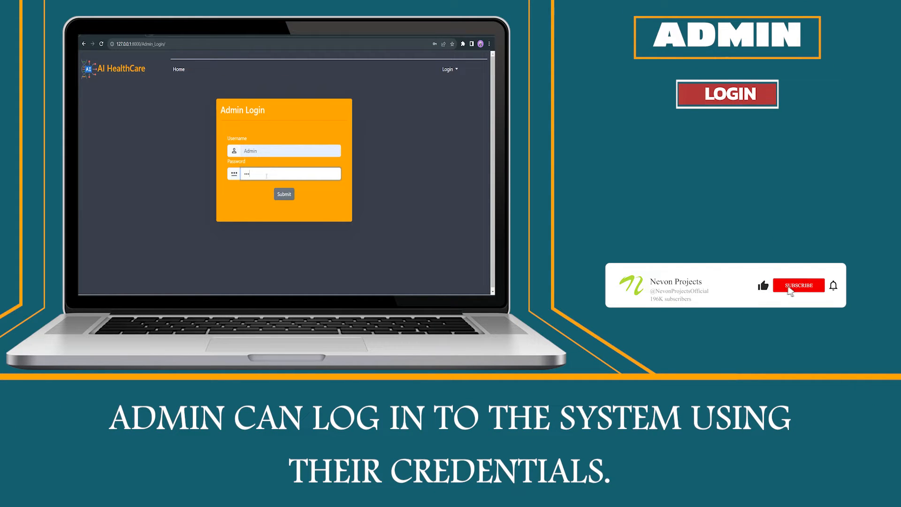
Sign in with the admin credentials and view the registered users list.
click(283, 193)
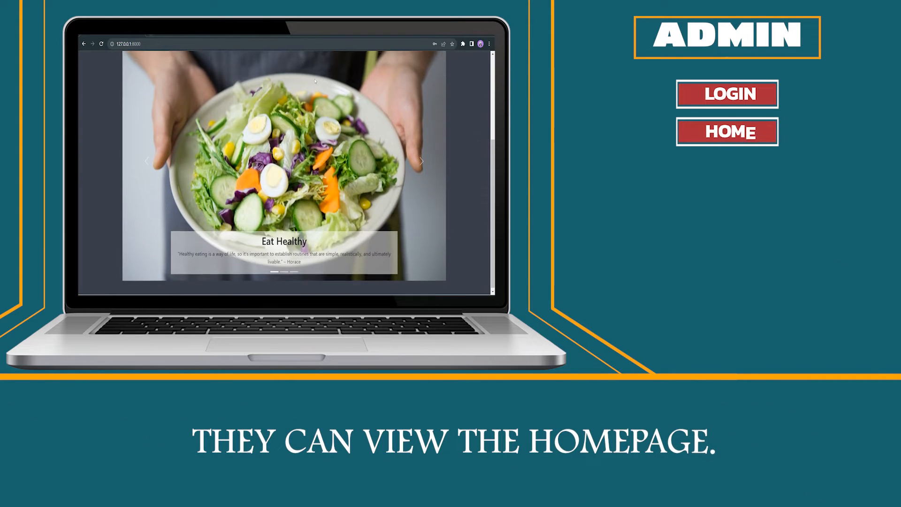
click(204, 69)
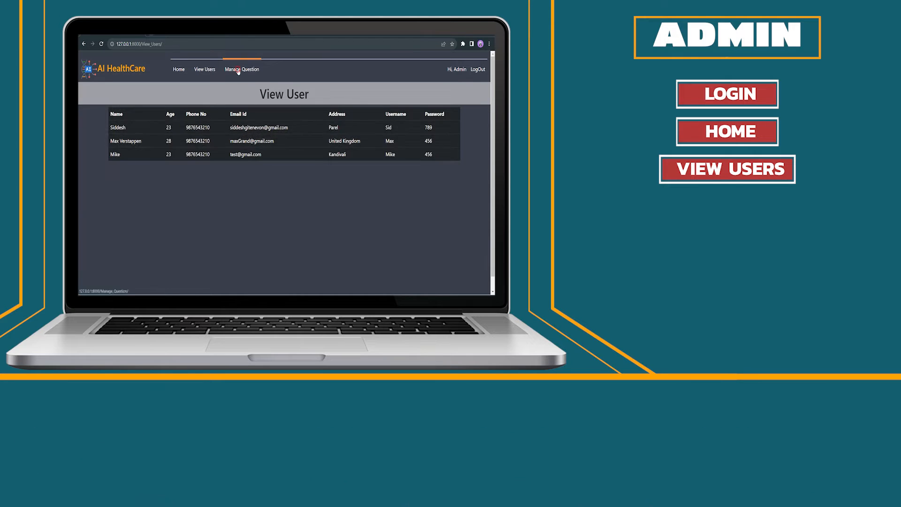
Add a Major Headache question with its answer and keywords via Manage Question.
click(241, 68)
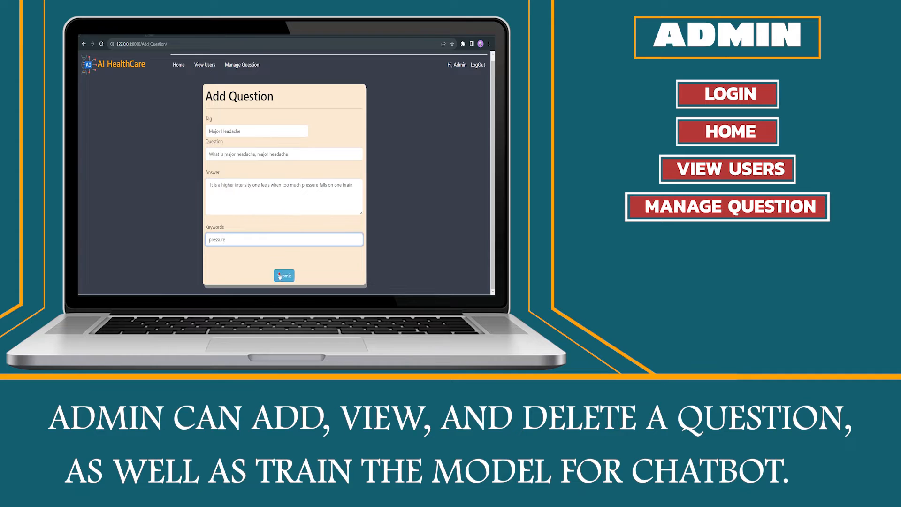
click(283, 275)
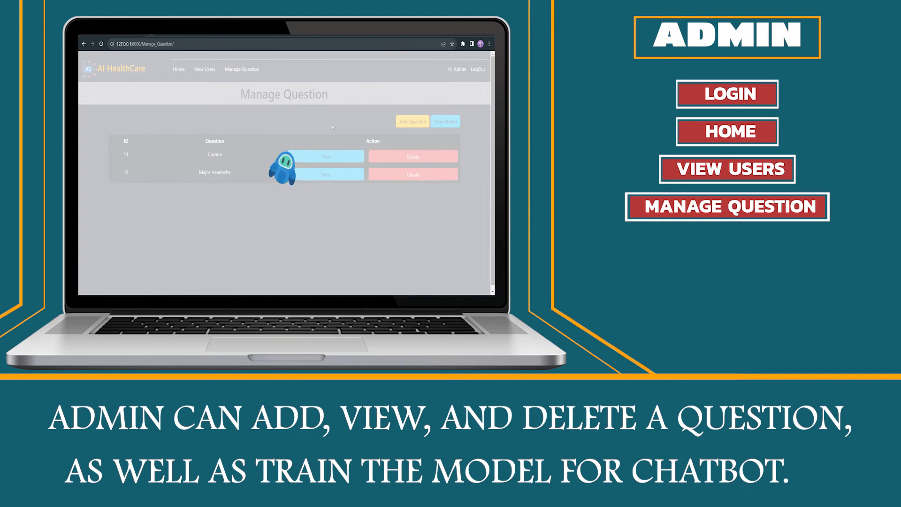